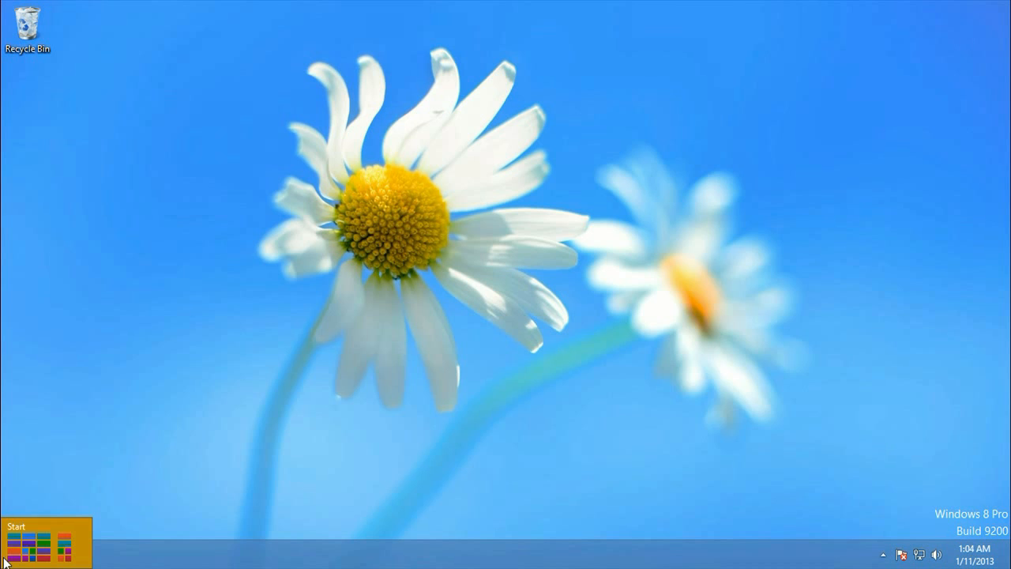
Go from the Start menu through Control Panel and System and Security to the System page
{"action": "right_click", "coordinate": [32, 550]}
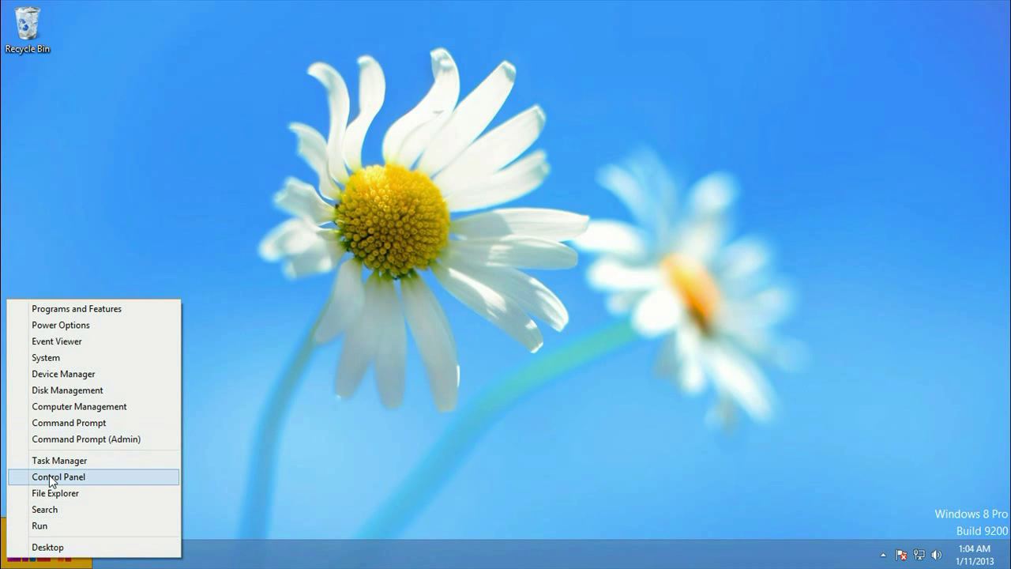
{"action": "left_click", "coordinate": [57, 476]}
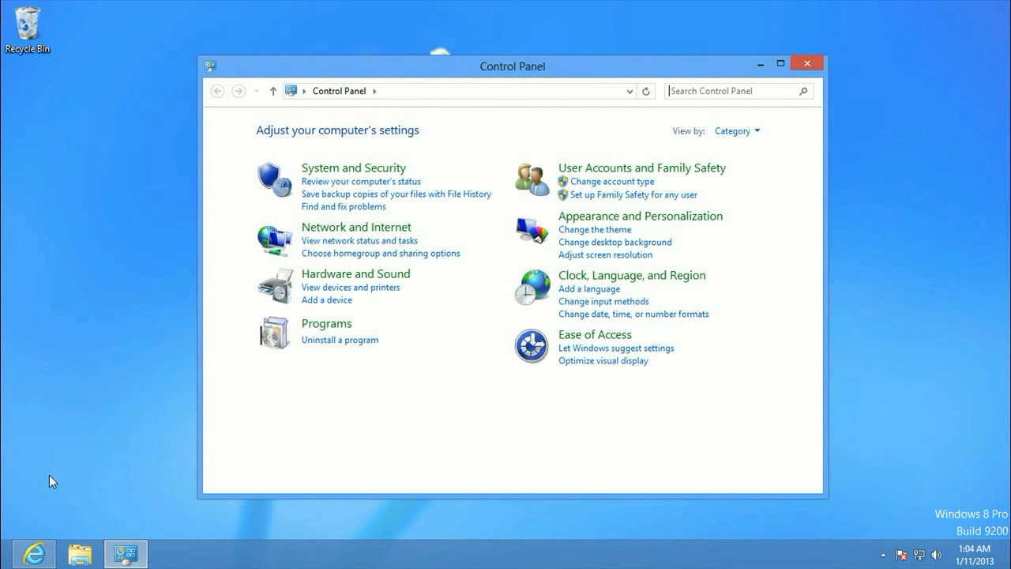
{"action": "mouse_move", "coordinate": [351, 170]}
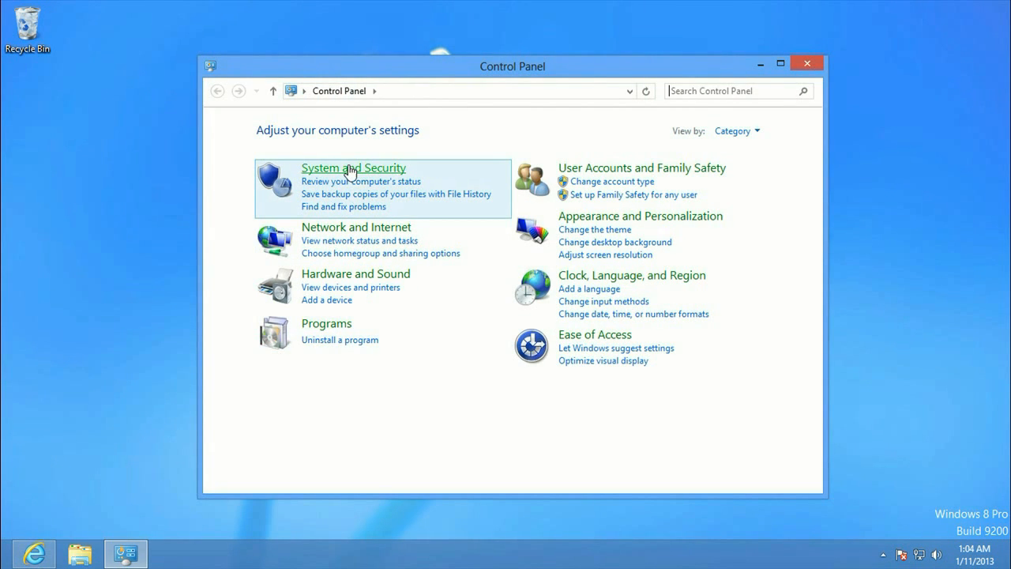
{"action": "left_click", "coordinate": [353, 168]}
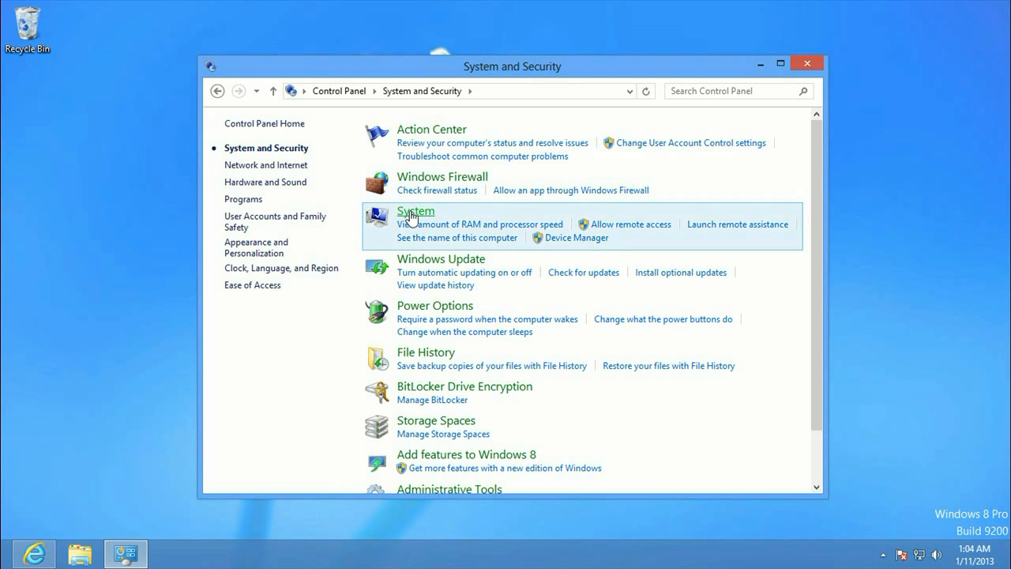
{"action": "left_click", "coordinate": [415, 211]}
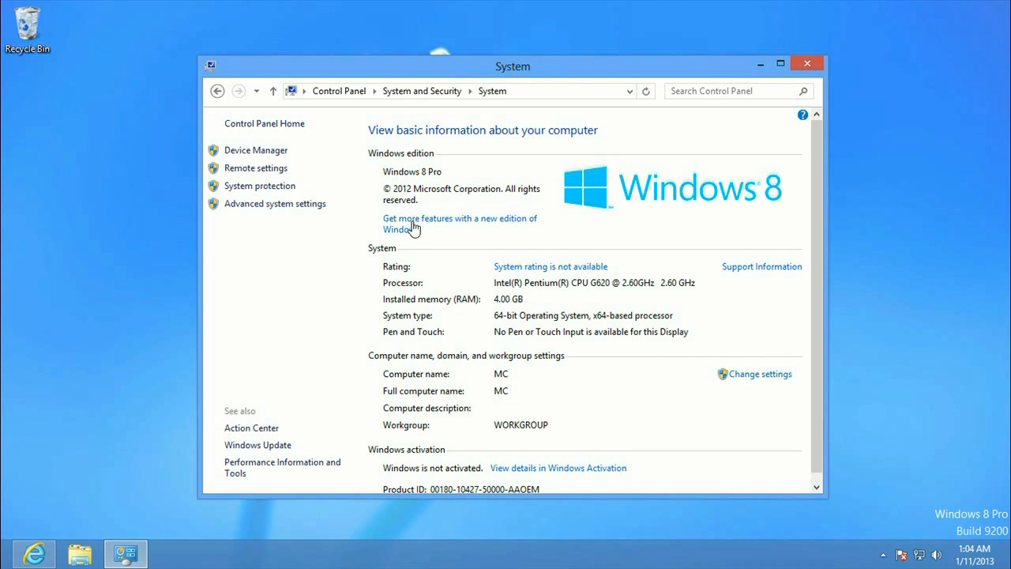
{"action": "mouse_move", "coordinate": [285, 209]}
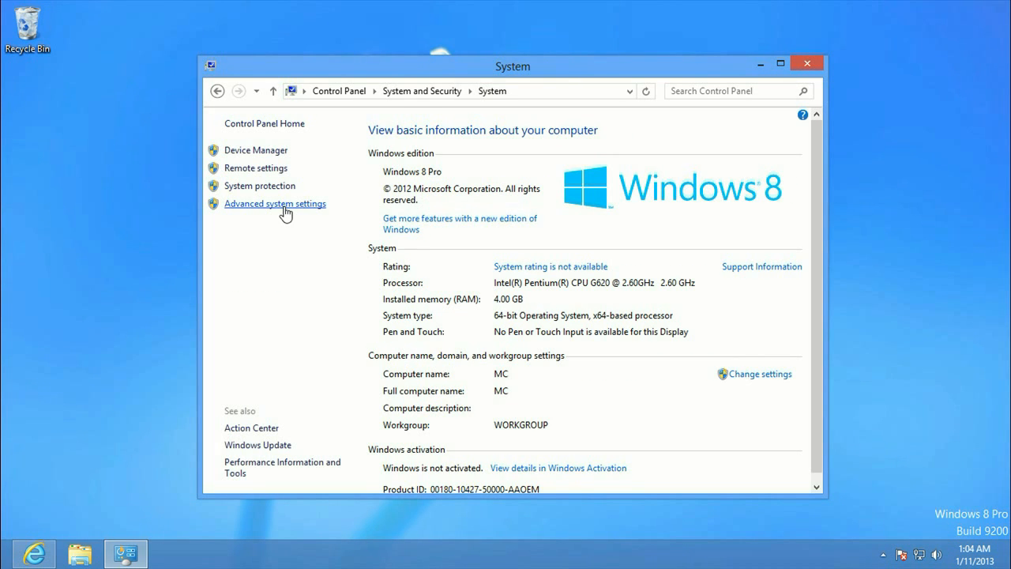
Open Advanced system settings and view Performance Options' Advanced tab with the 3584 MB paging total
{"action": "left_click", "coordinate": [274, 203]}
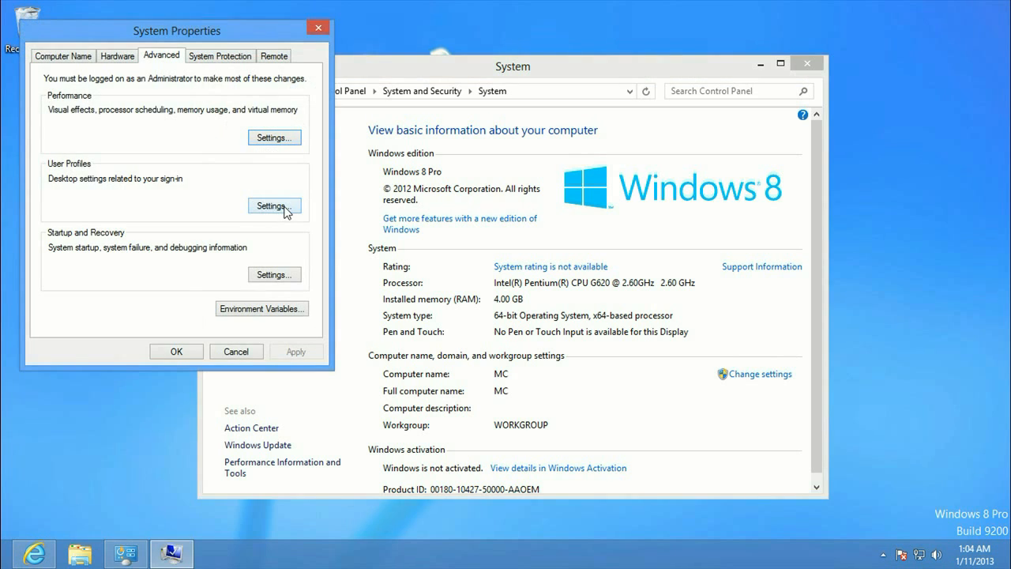
{"action": "left_click_drag", "start_coordinate": [176, 30], "coordinate": [271, 54]}
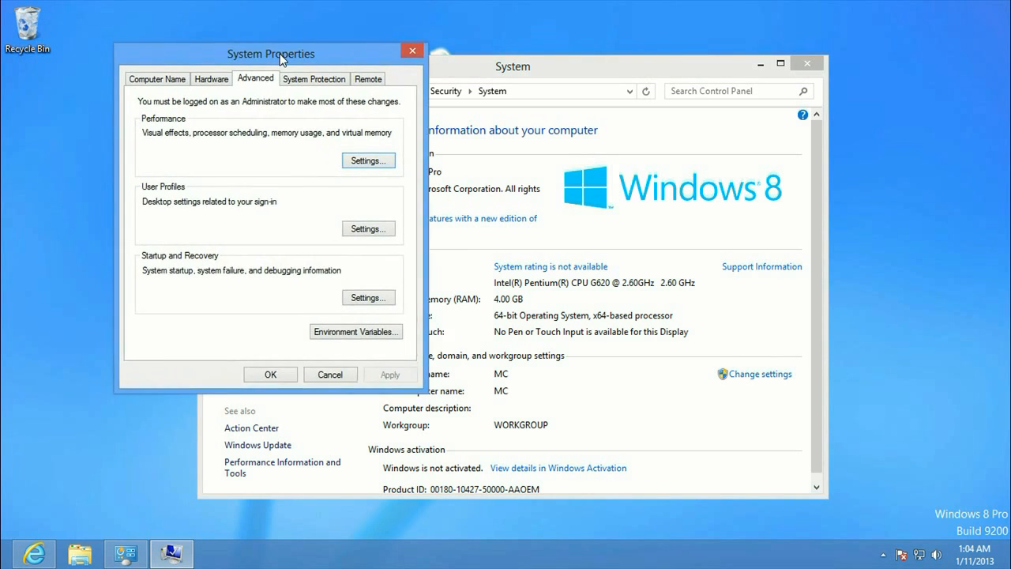
{"action": "left_click_drag", "start_coordinate": [271, 54], "coordinate": [286, 61]}
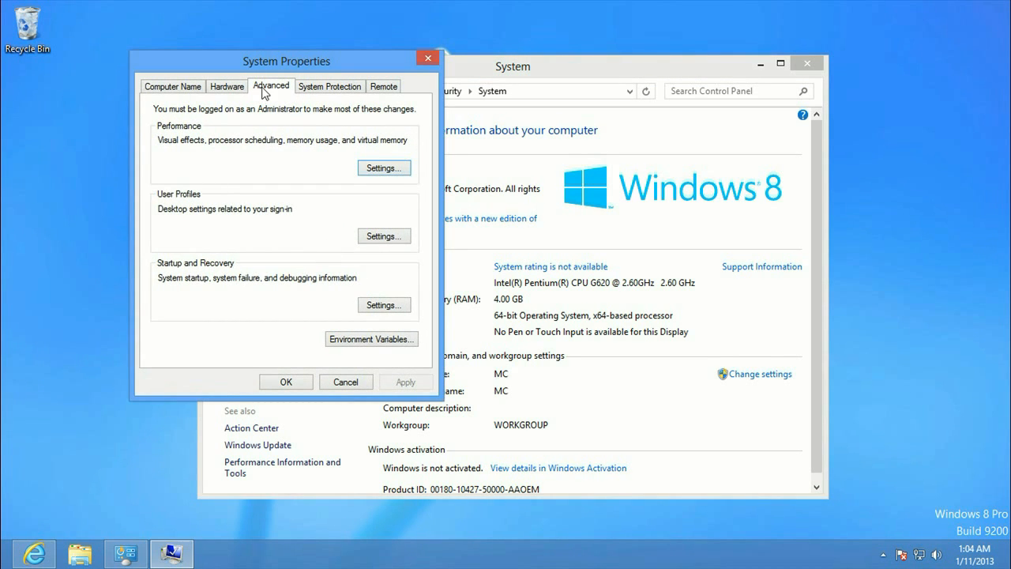
{"action": "left_click", "coordinate": [384, 167]}
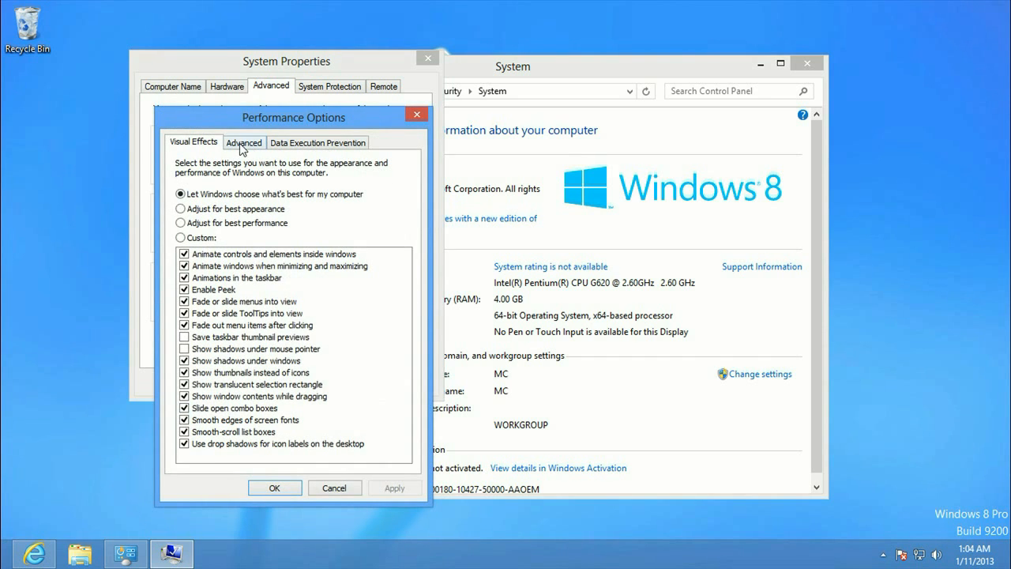
{"action": "left_click", "coordinate": [243, 142]}
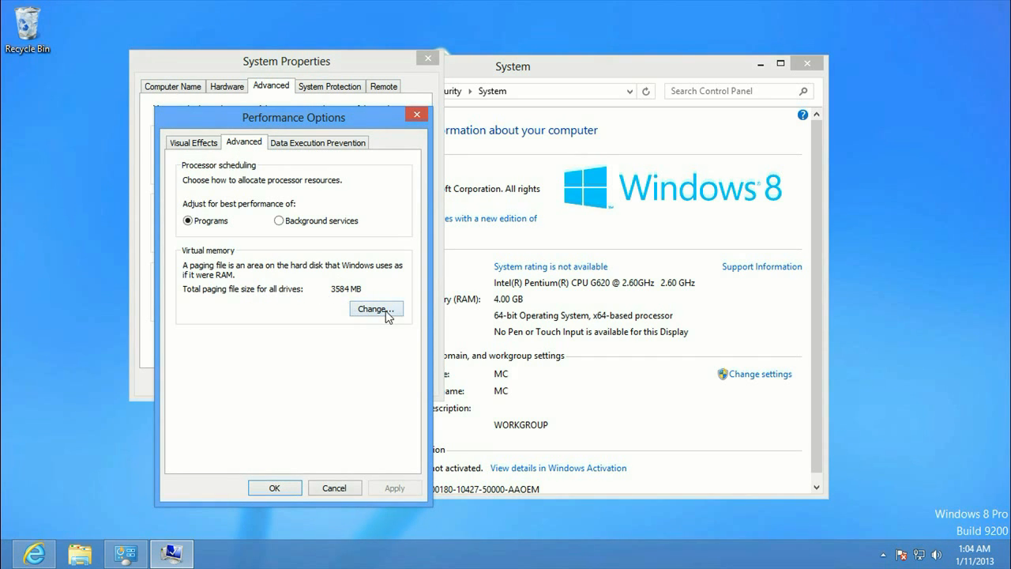
Turn off automatic paging file management and set drive C: to No paging file, confirming the warning
{"action": "left_click", "coordinate": [375, 308]}
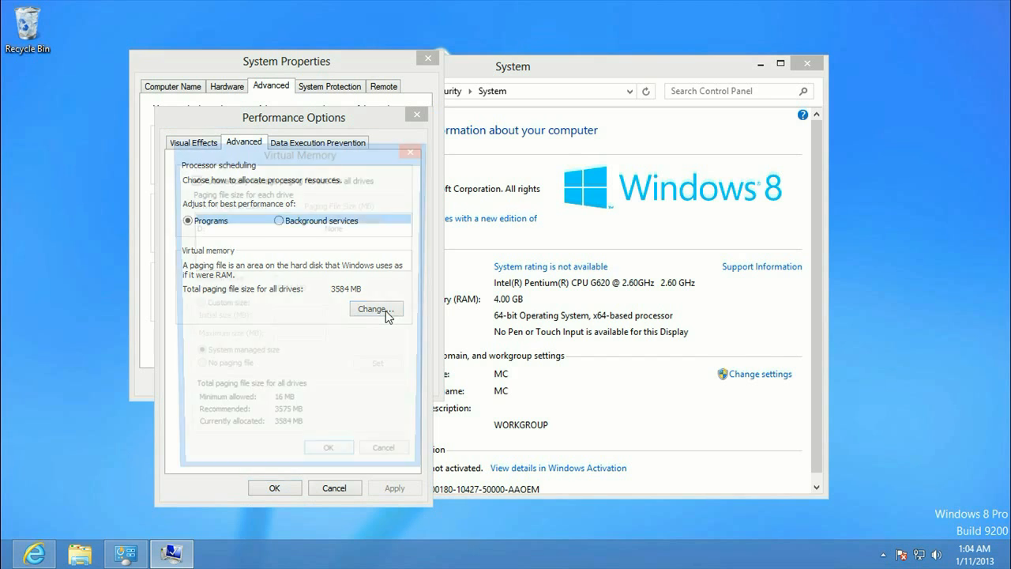
{"action": "left_click", "coordinate": [374, 309]}
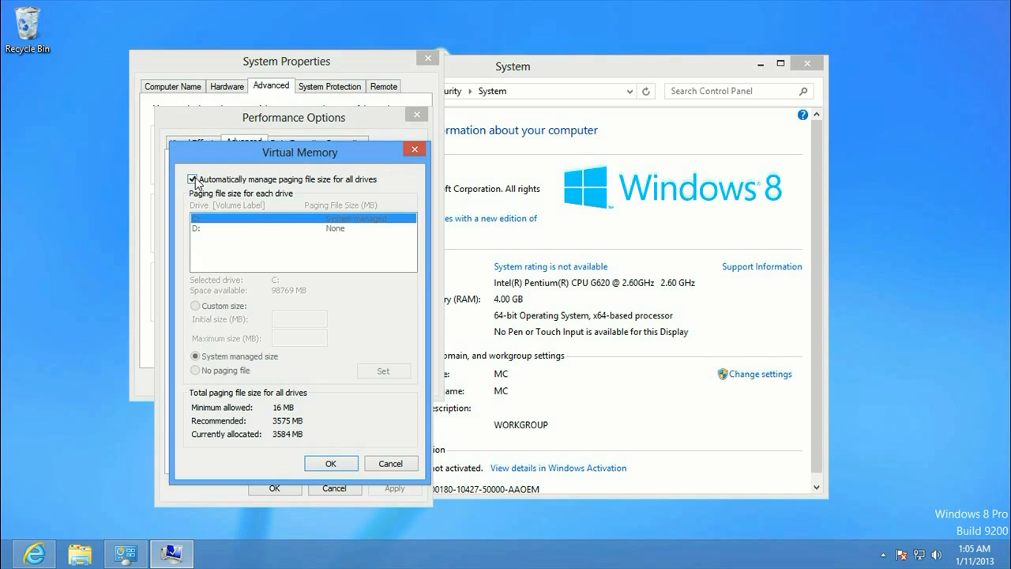
{"action": "left_click", "coordinate": [193, 179]}
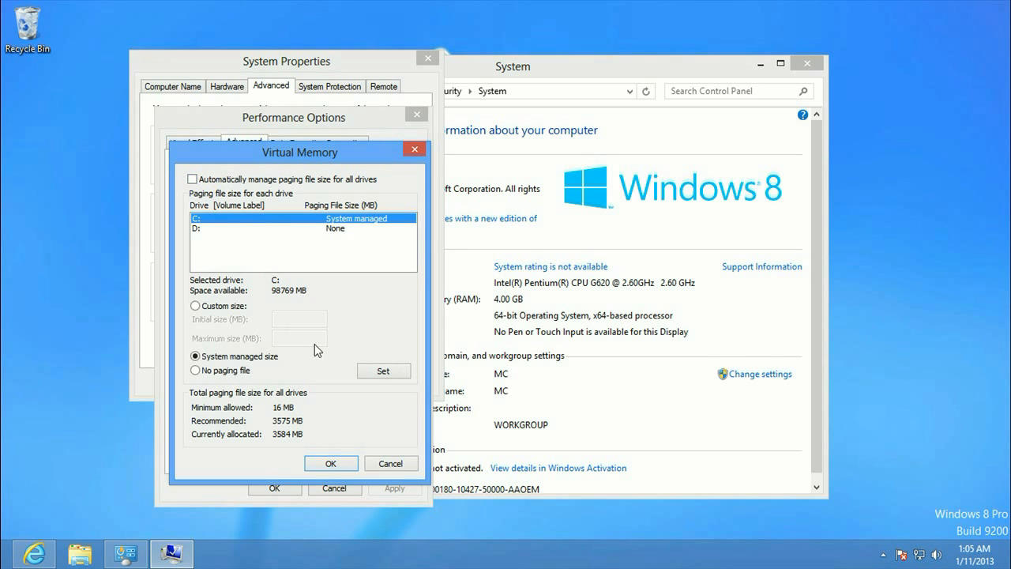
{"action": "mouse_move", "coordinate": [235, 288]}
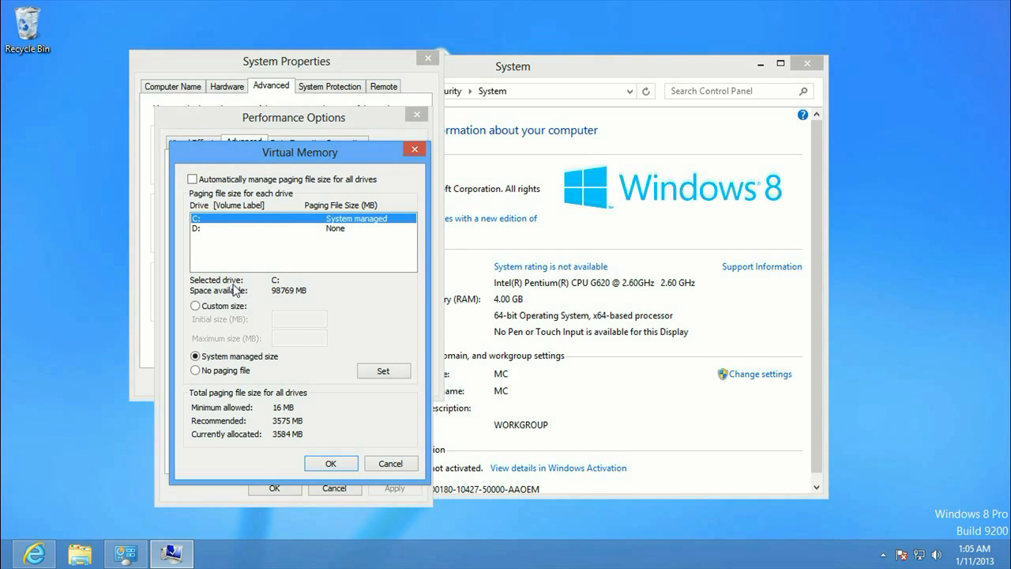
{"action": "mouse_move", "coordinate": [368, 224]}
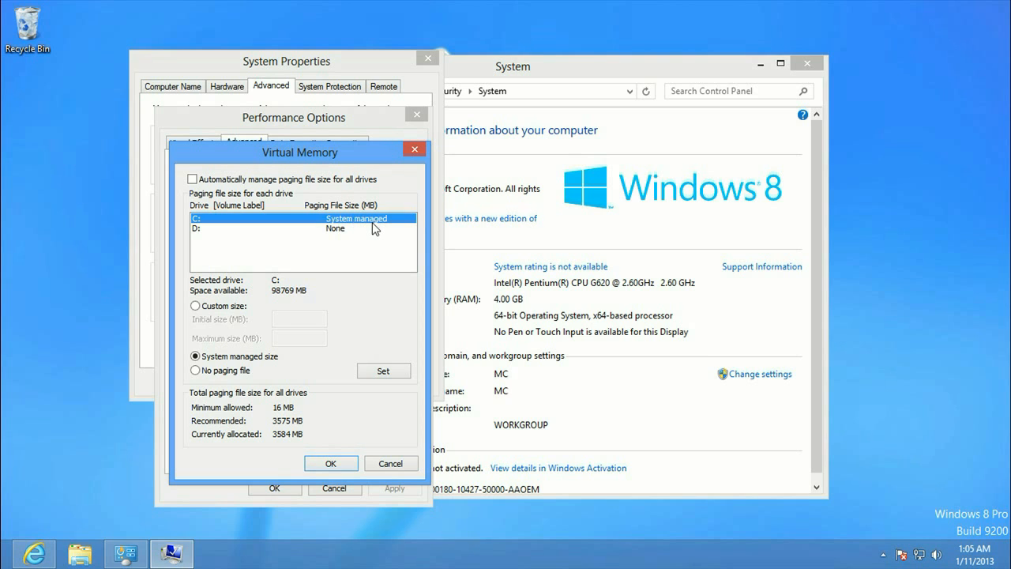
{"action": "mouse_move", "coordinate": [195, 371]}
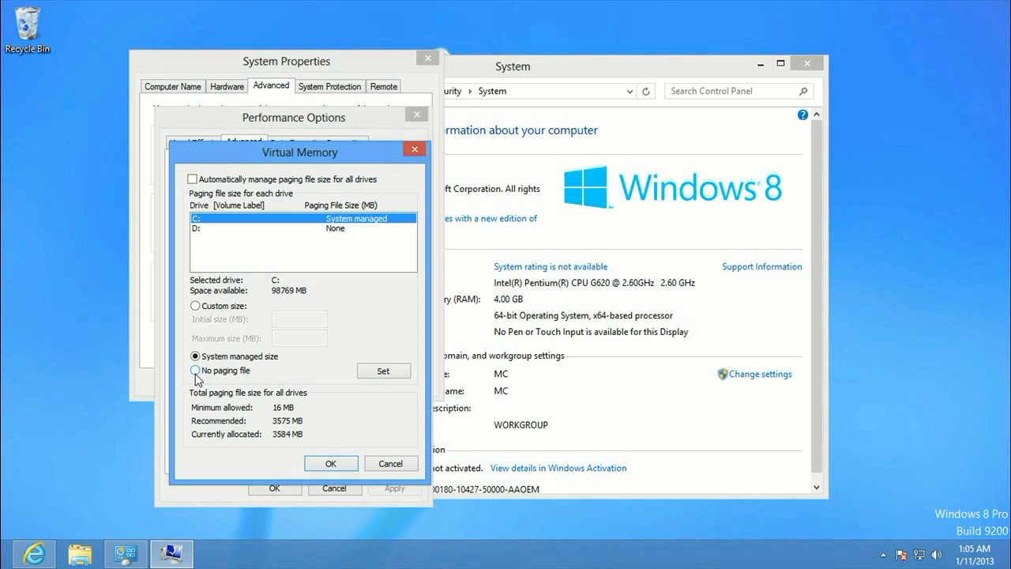
{"action": "left_click", "coordinate": [195, 370]}
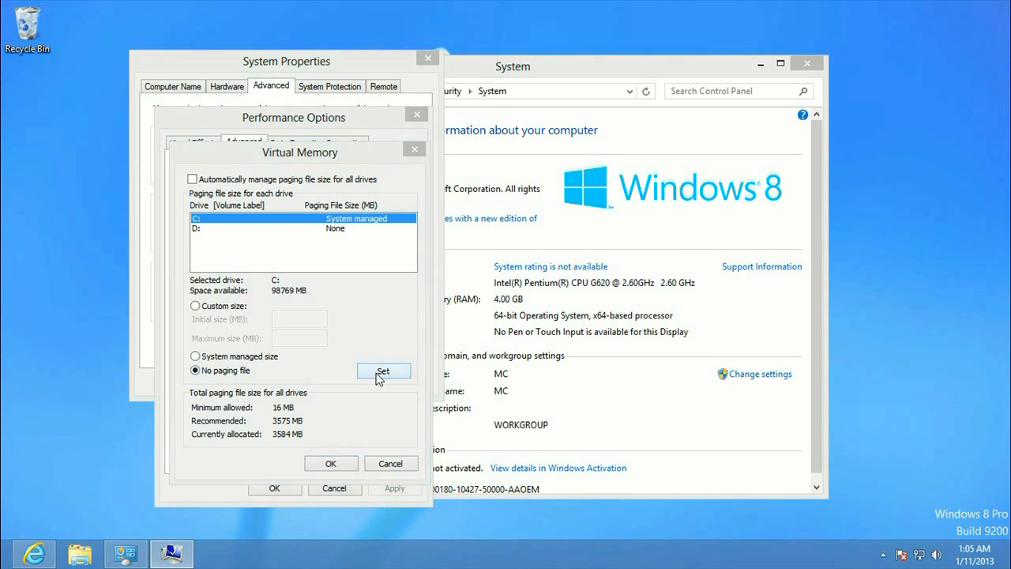
{"action": "left_click", "coordinate": [383, 371]}
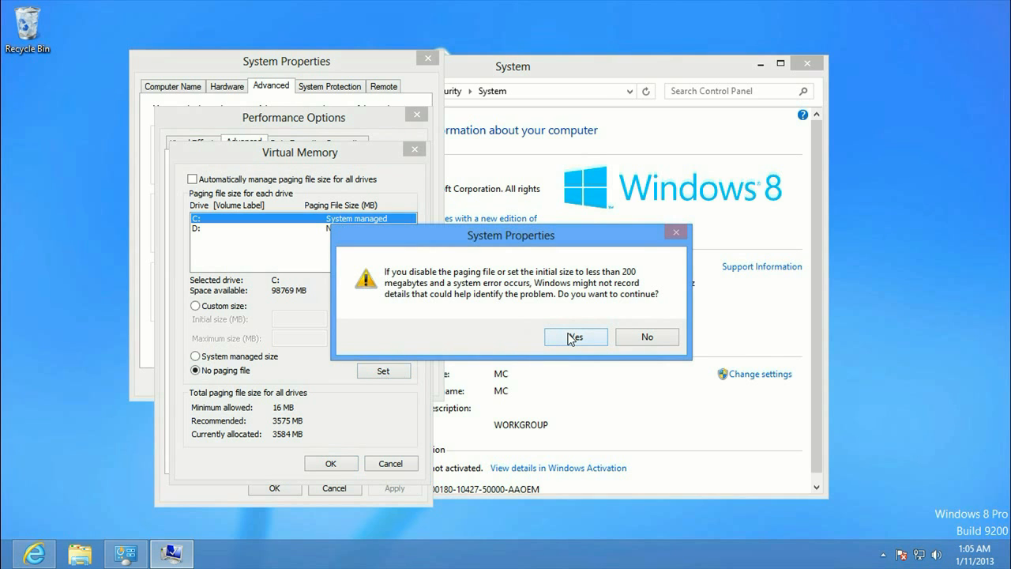
{"action": "left_click", "coordinate": [575, 336]}
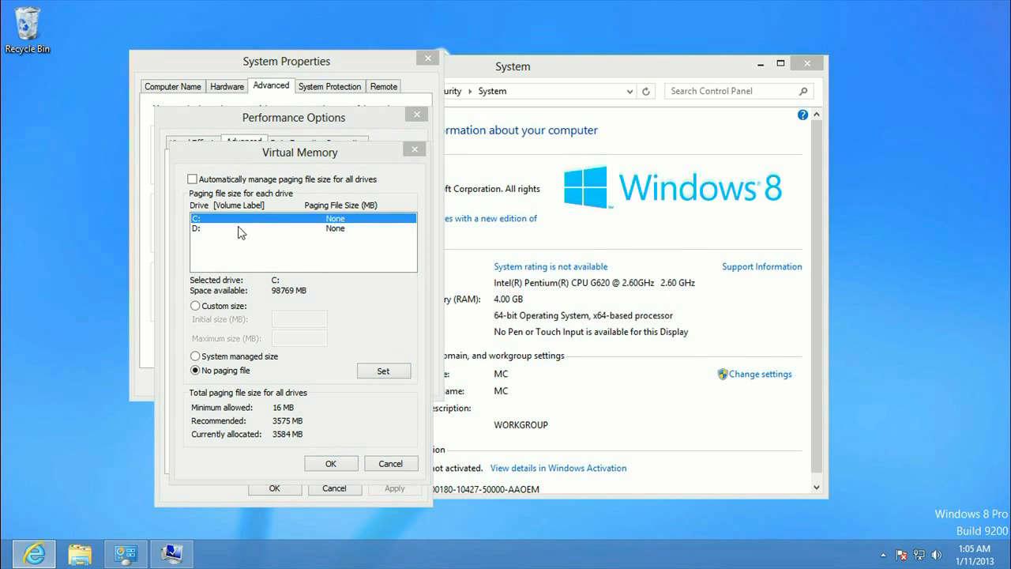
Set drive D: to System managed size, save with OK, and accept overwriting pagefile.sys
{"action": "left_click", "coordinate": [237, 229]}
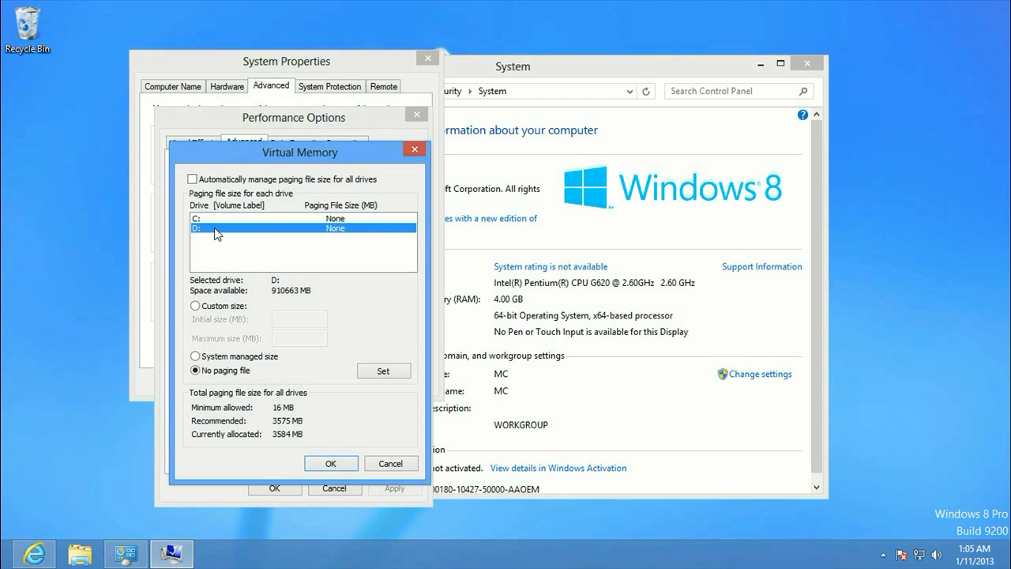
{"action": "mouse_move", "coordinate": [220, 264]}
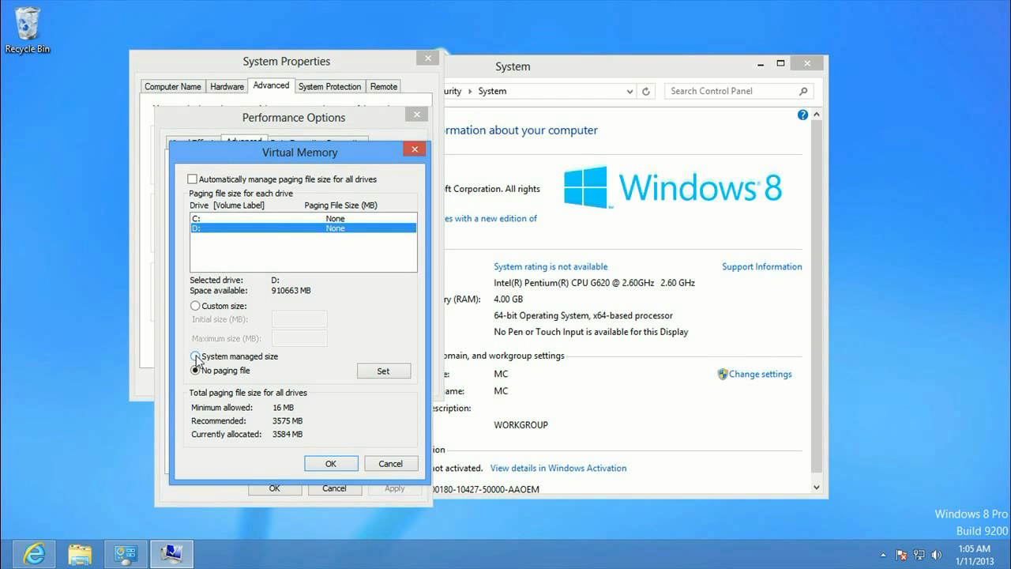
{"action": "left_click", "coordinate": [195, 357]}
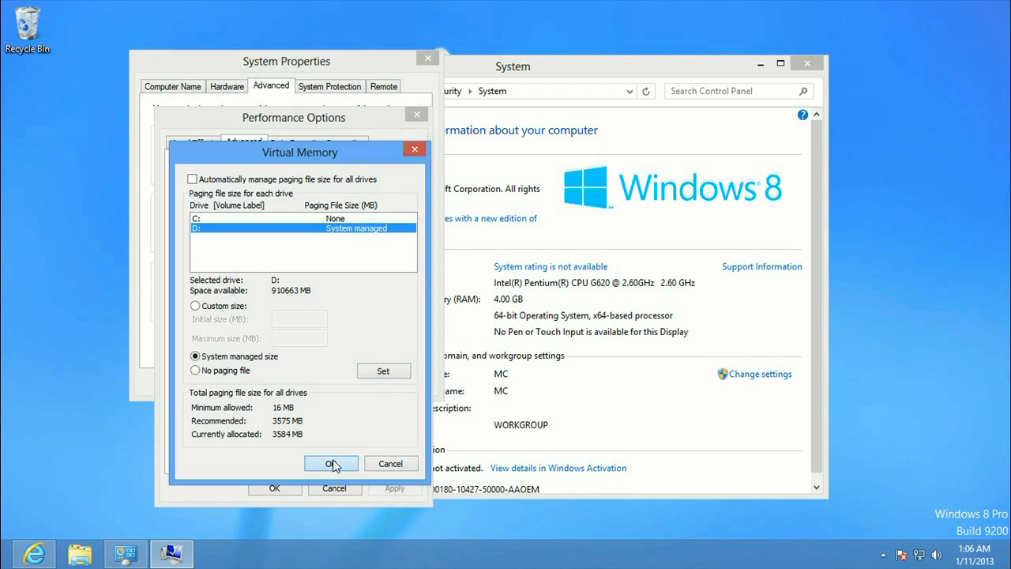
{"action": "left_click", "coordinate": [331, 463]}
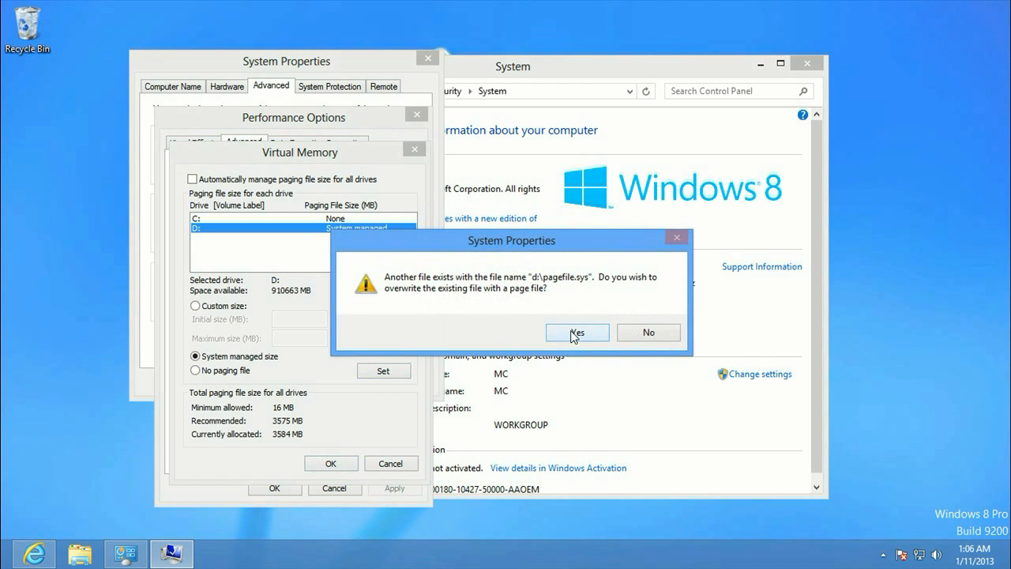
{"action": "left_click", "coordinate": [577, 332]}
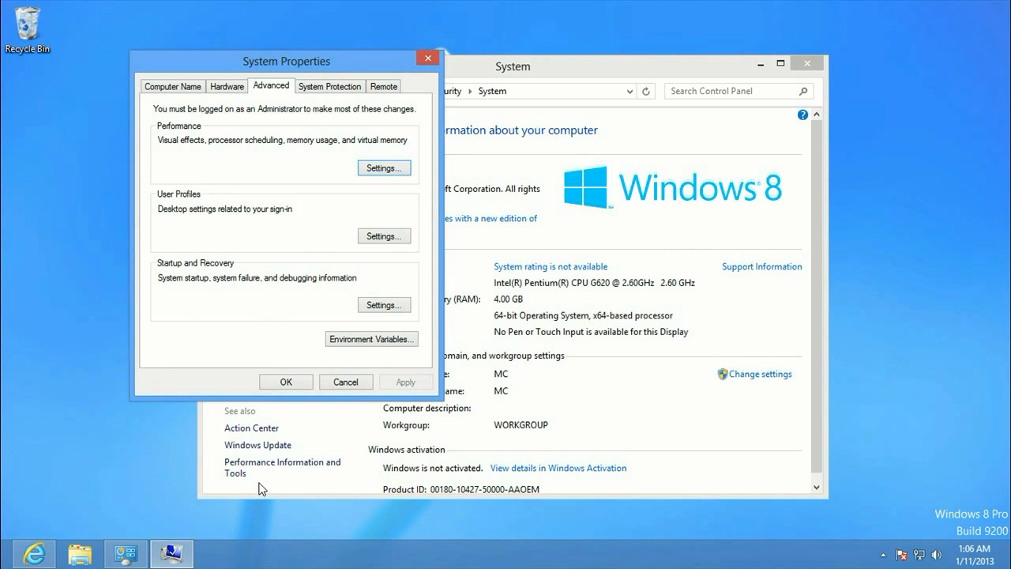
Dismiss System Properties with OK and close the System window
{"action": "left_click", "coordinate": [345, 382]}
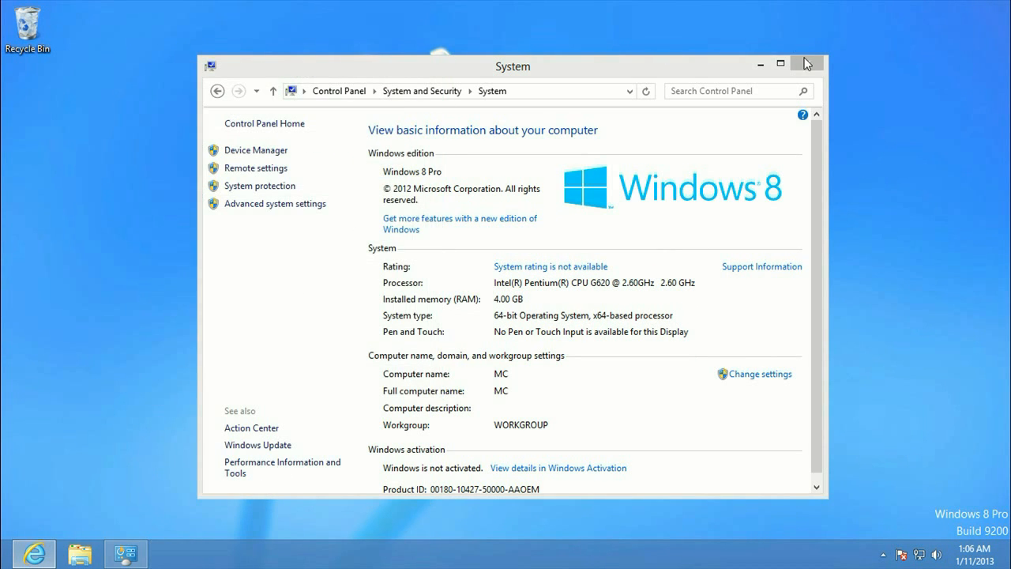
{"action": "left_click", "coordinate": [806, 61]}
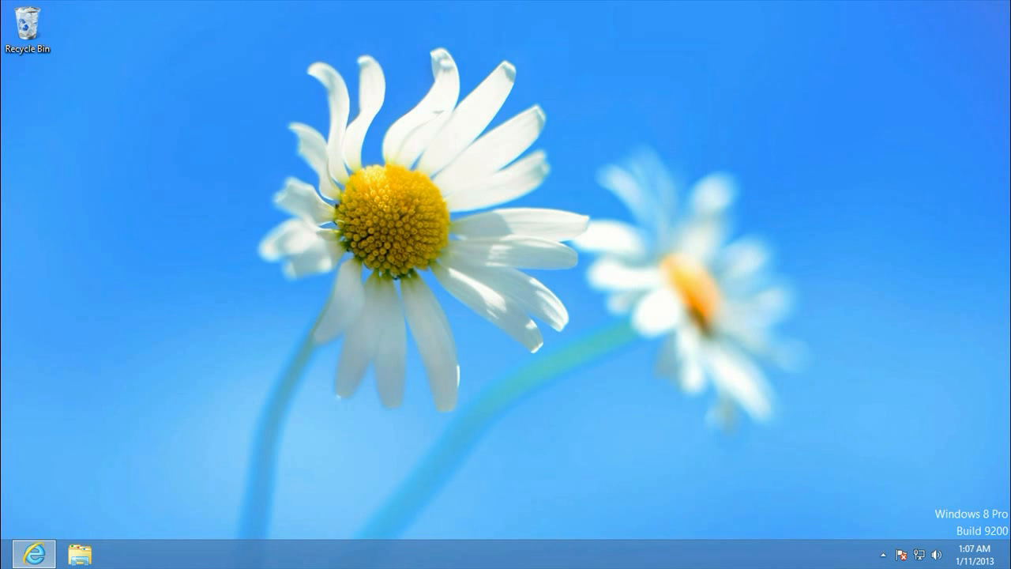